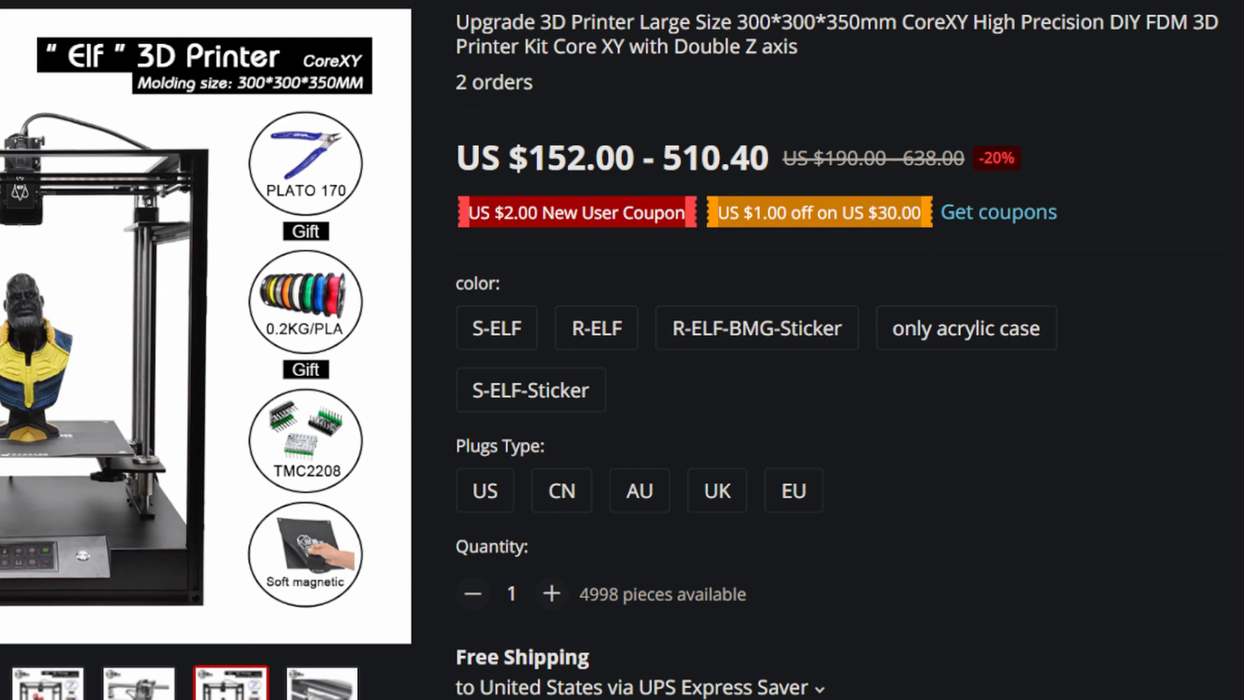
scroll(down, 3)
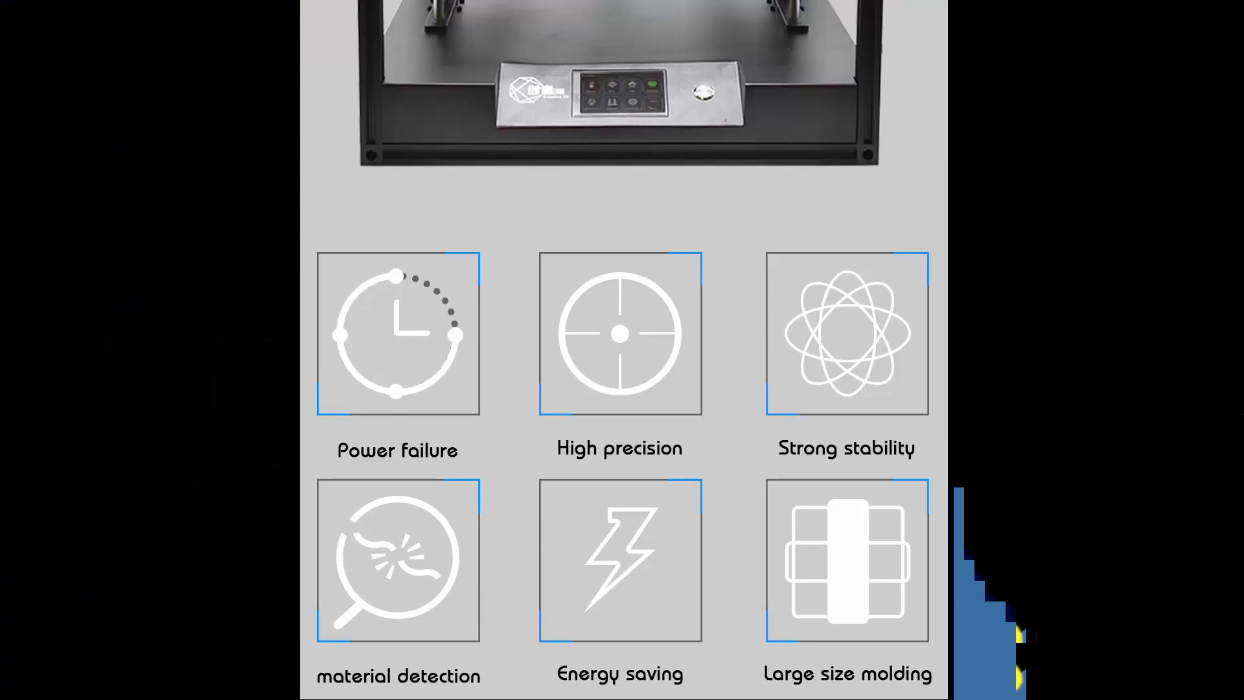